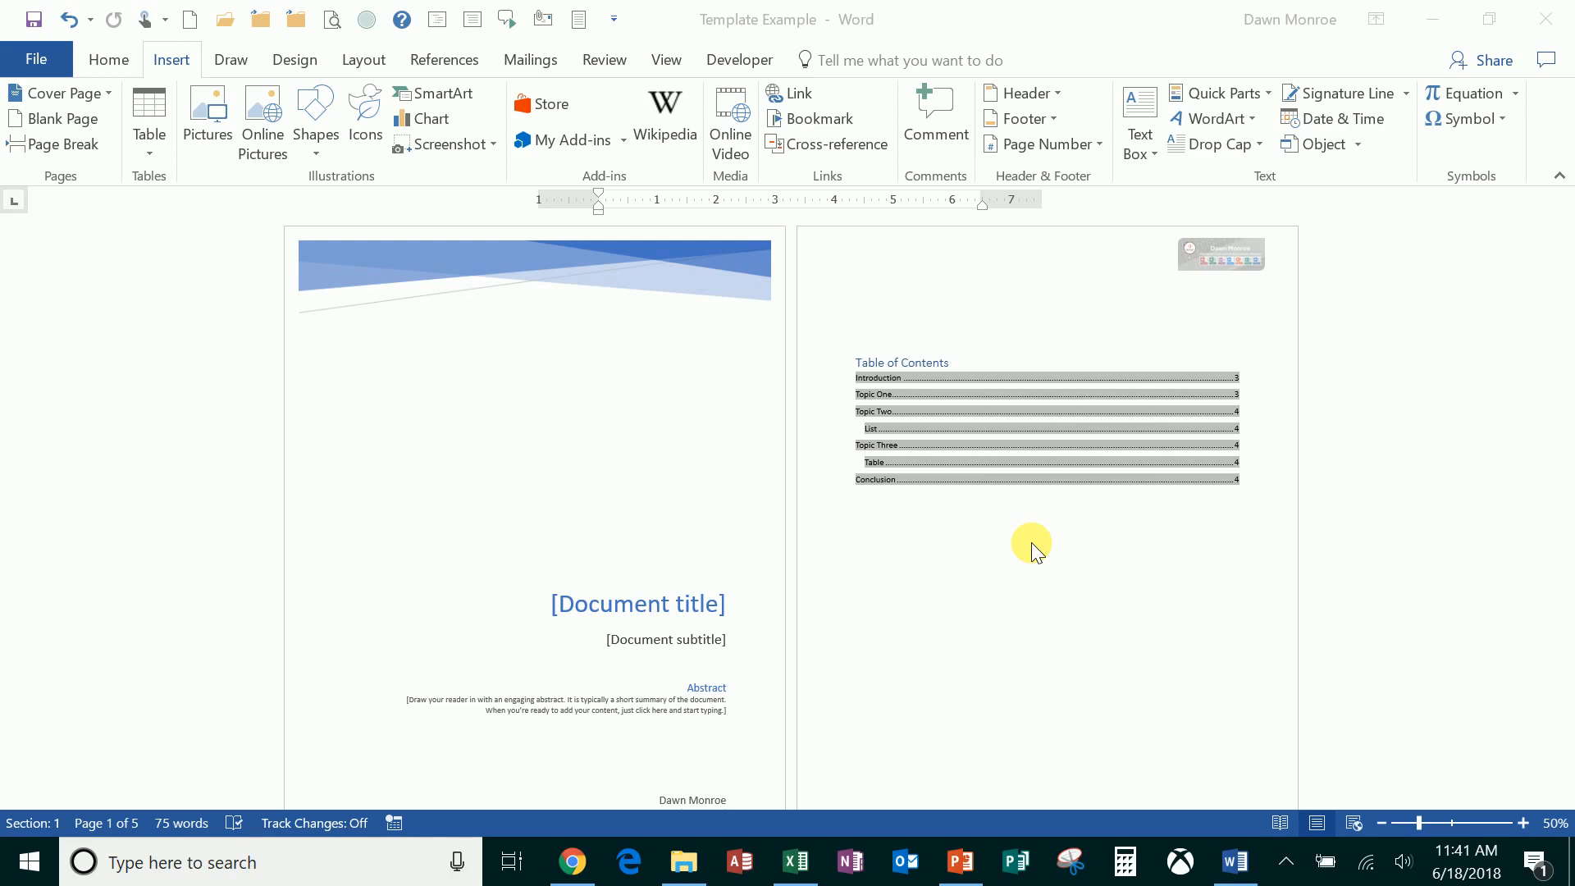
mouse_move(916, 544)
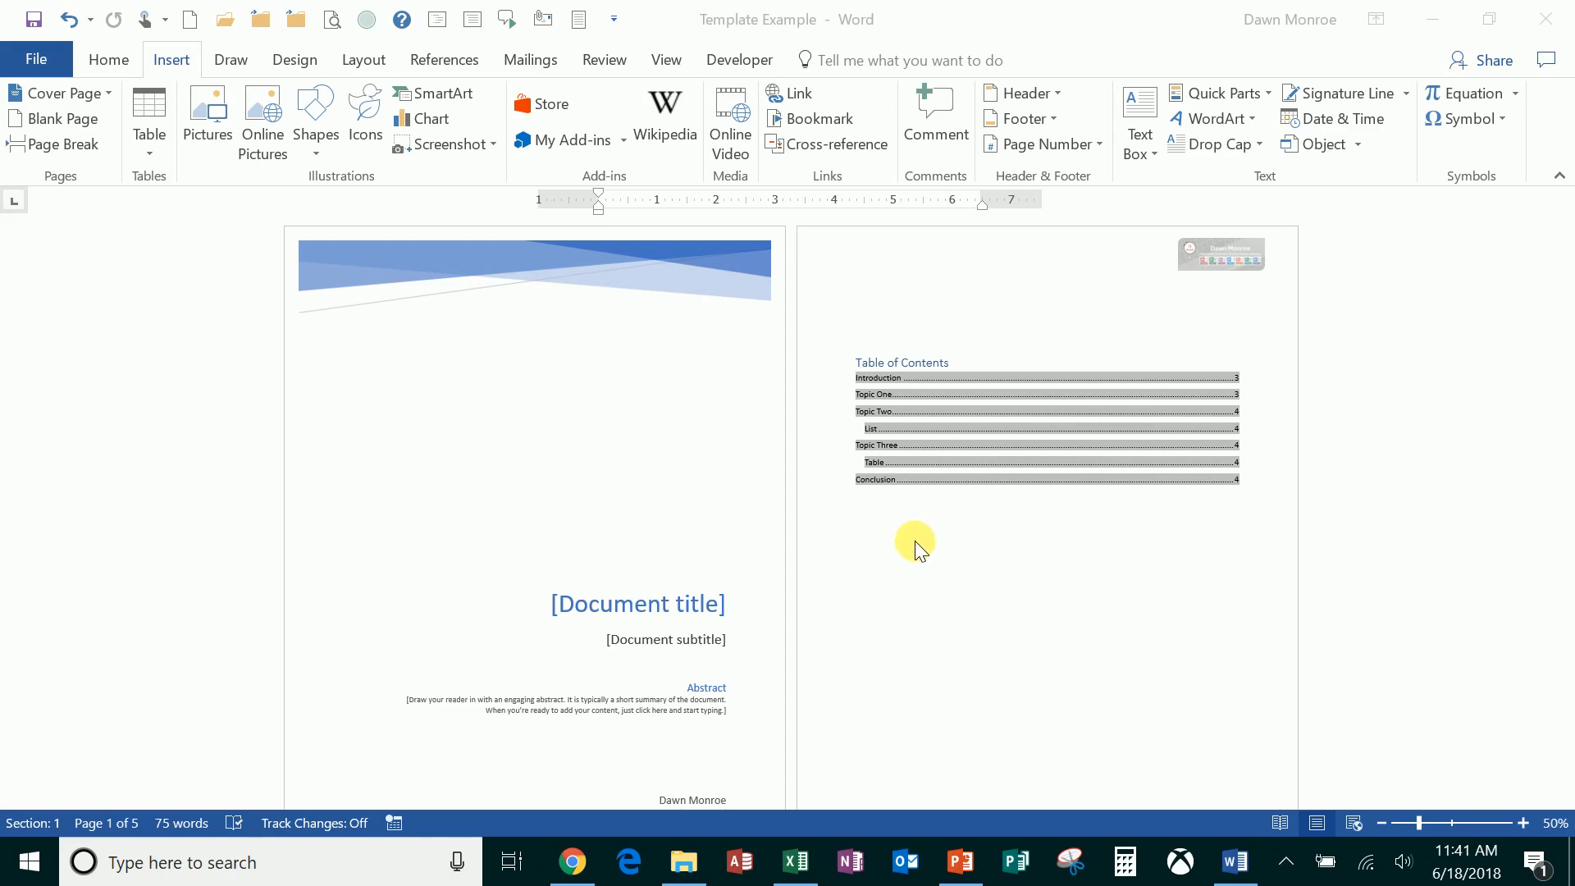
mouse_move(827, 532)
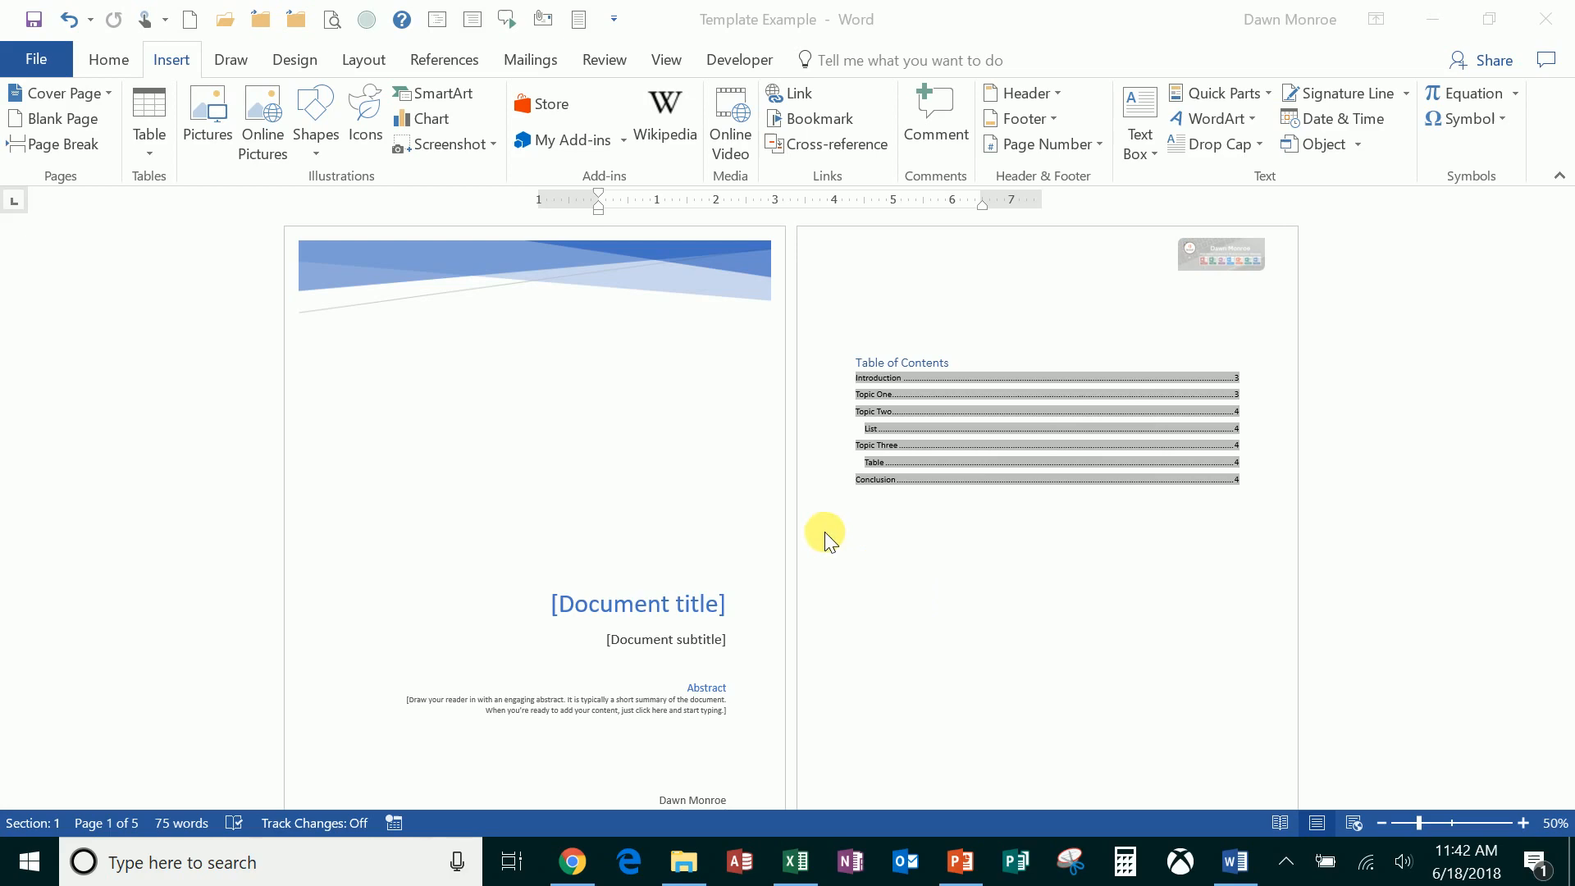
Scroll through the Template Example report and go to its File options for saving
scroll("down", 3)
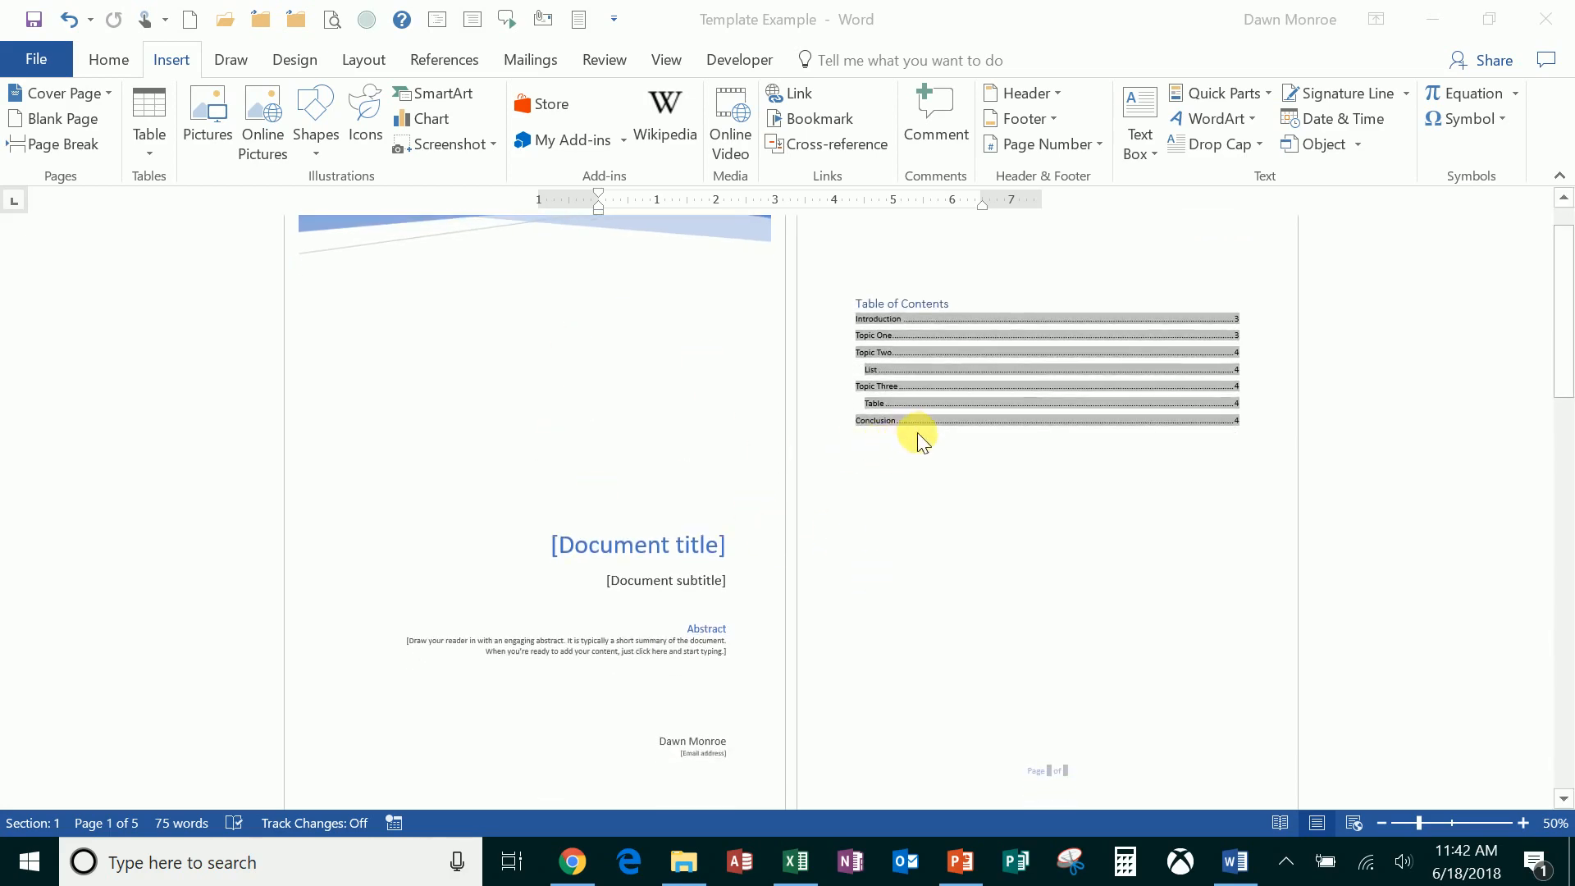
scroll("down", 3)
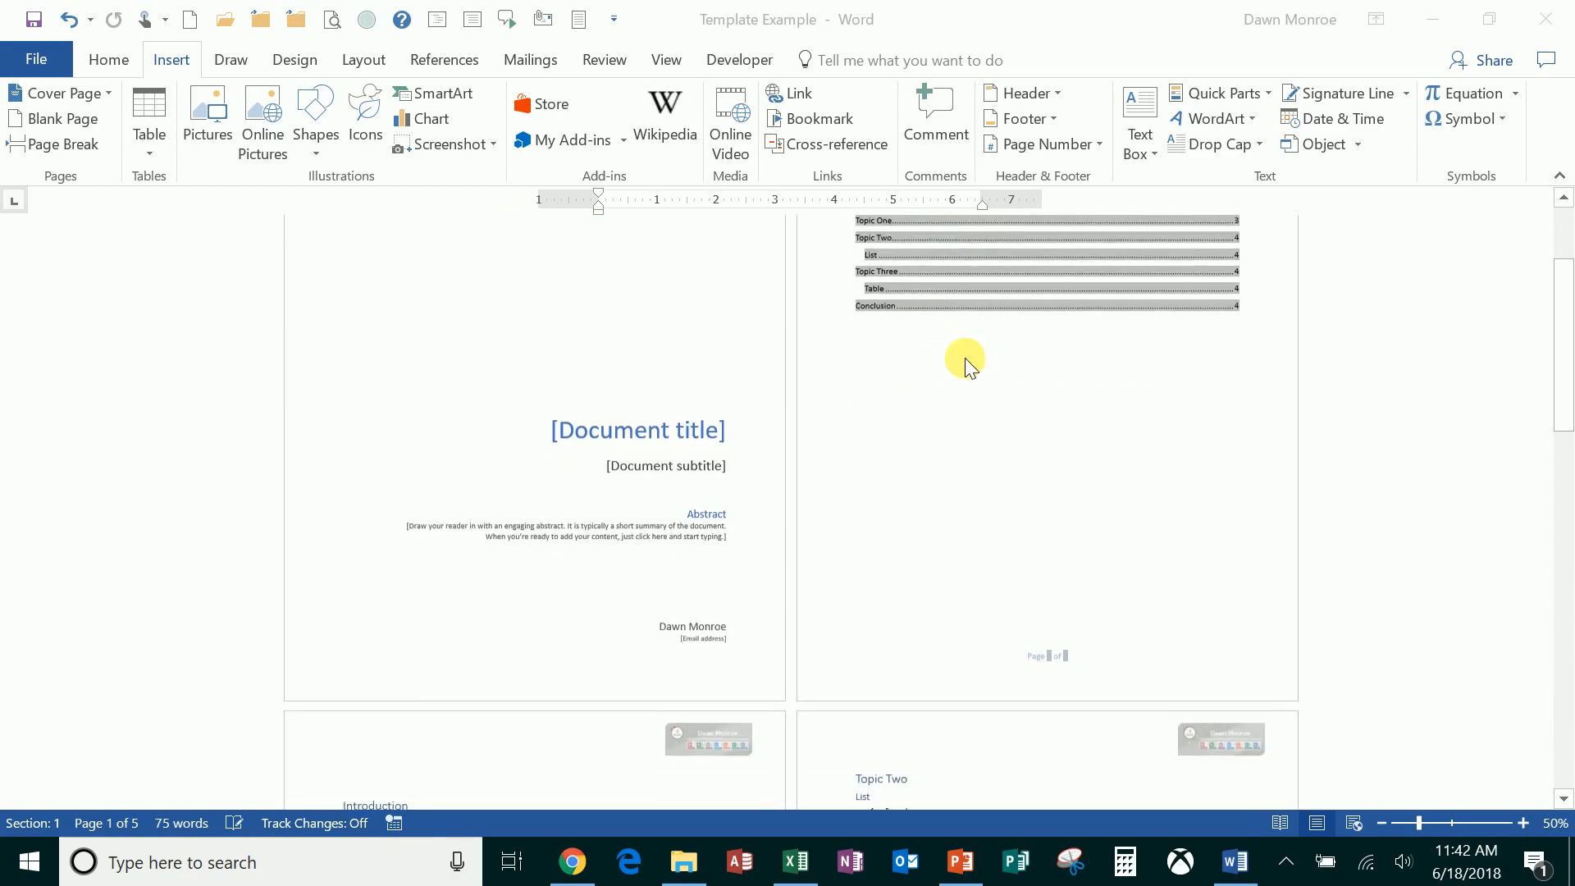
scroll("down", 3)
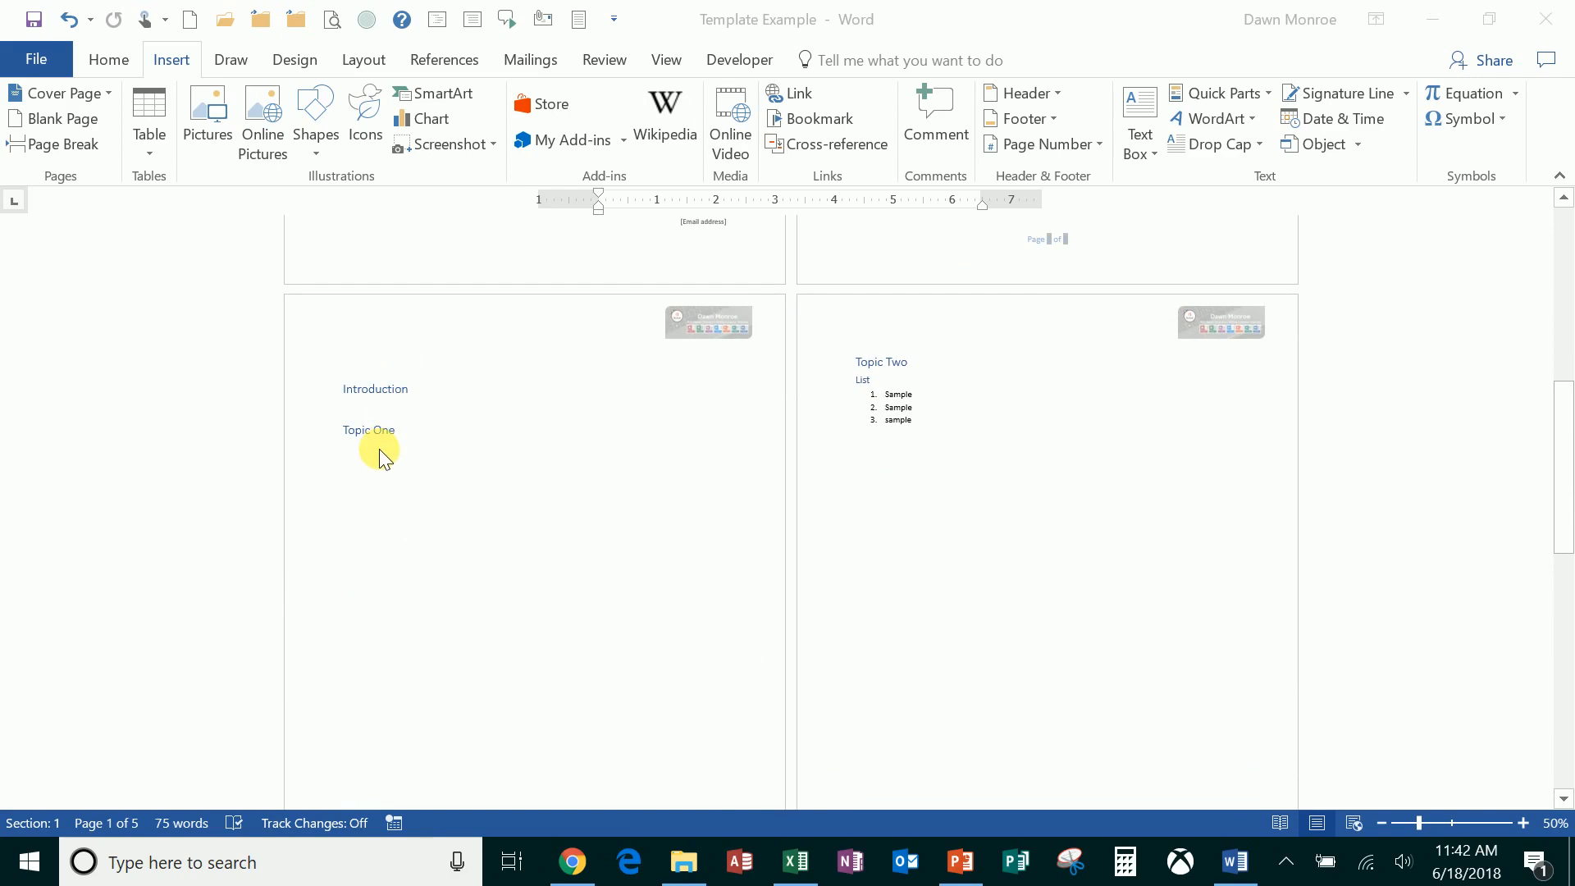
mouse_move(449, 455)
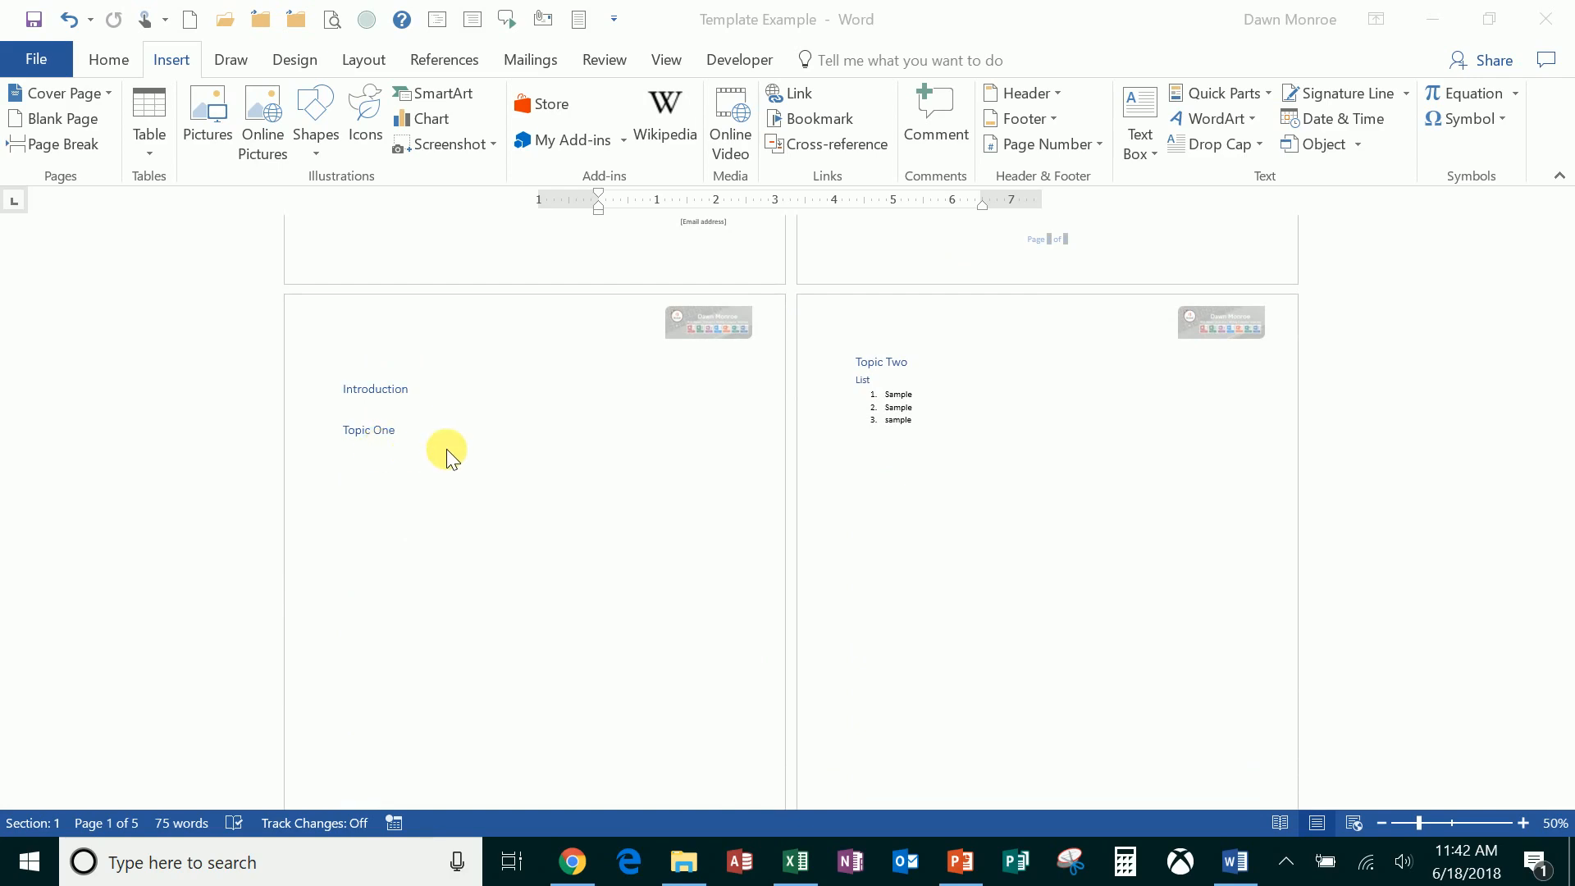
scroll("down", 3)
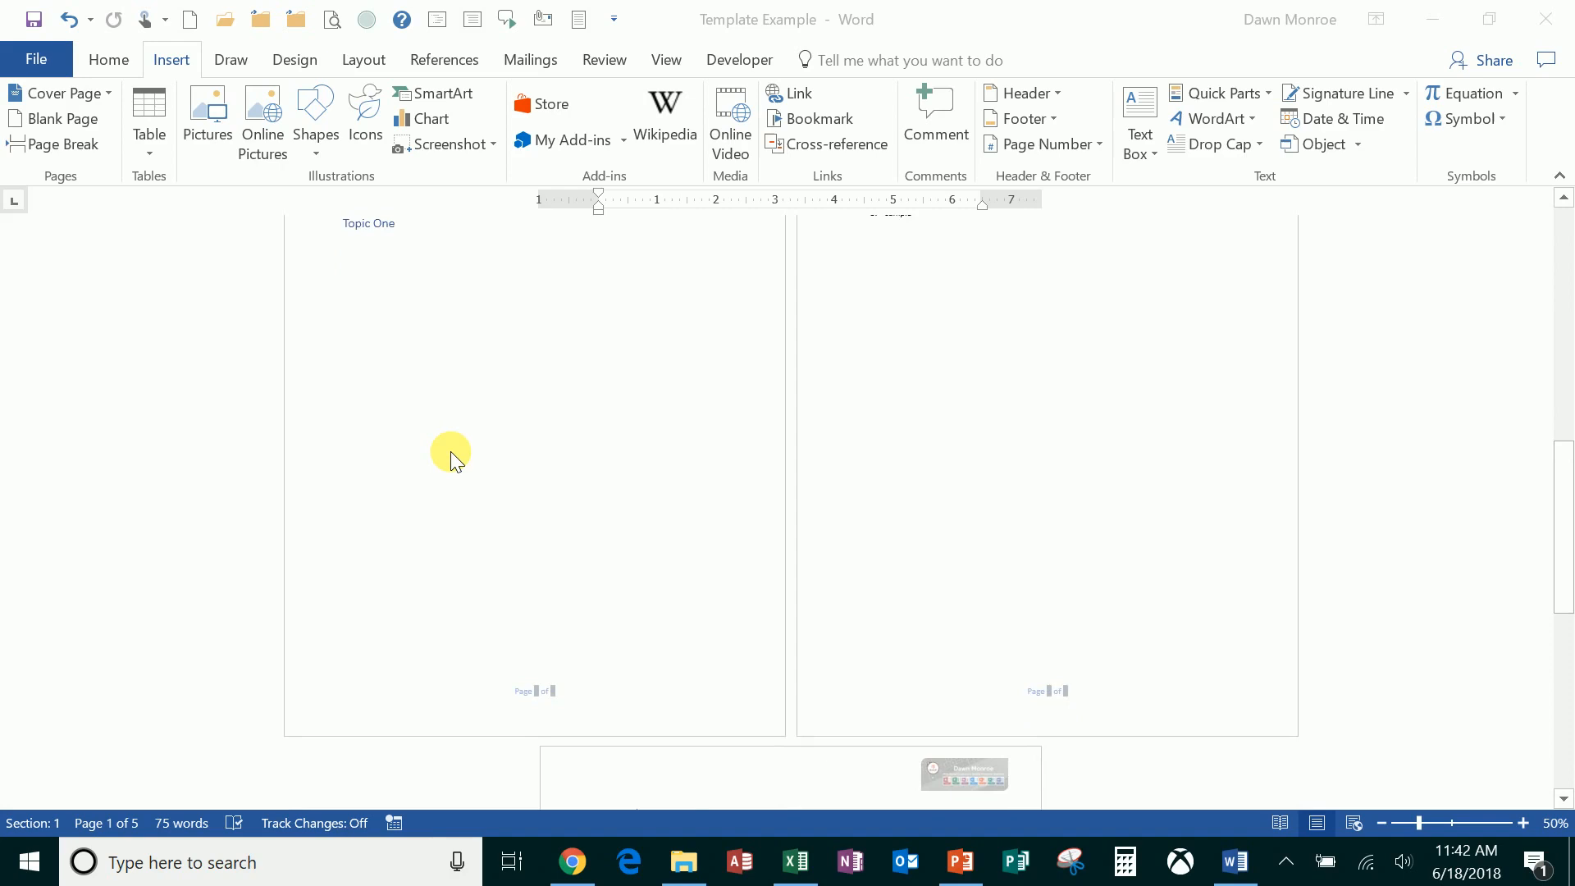
scroll("down", 3)
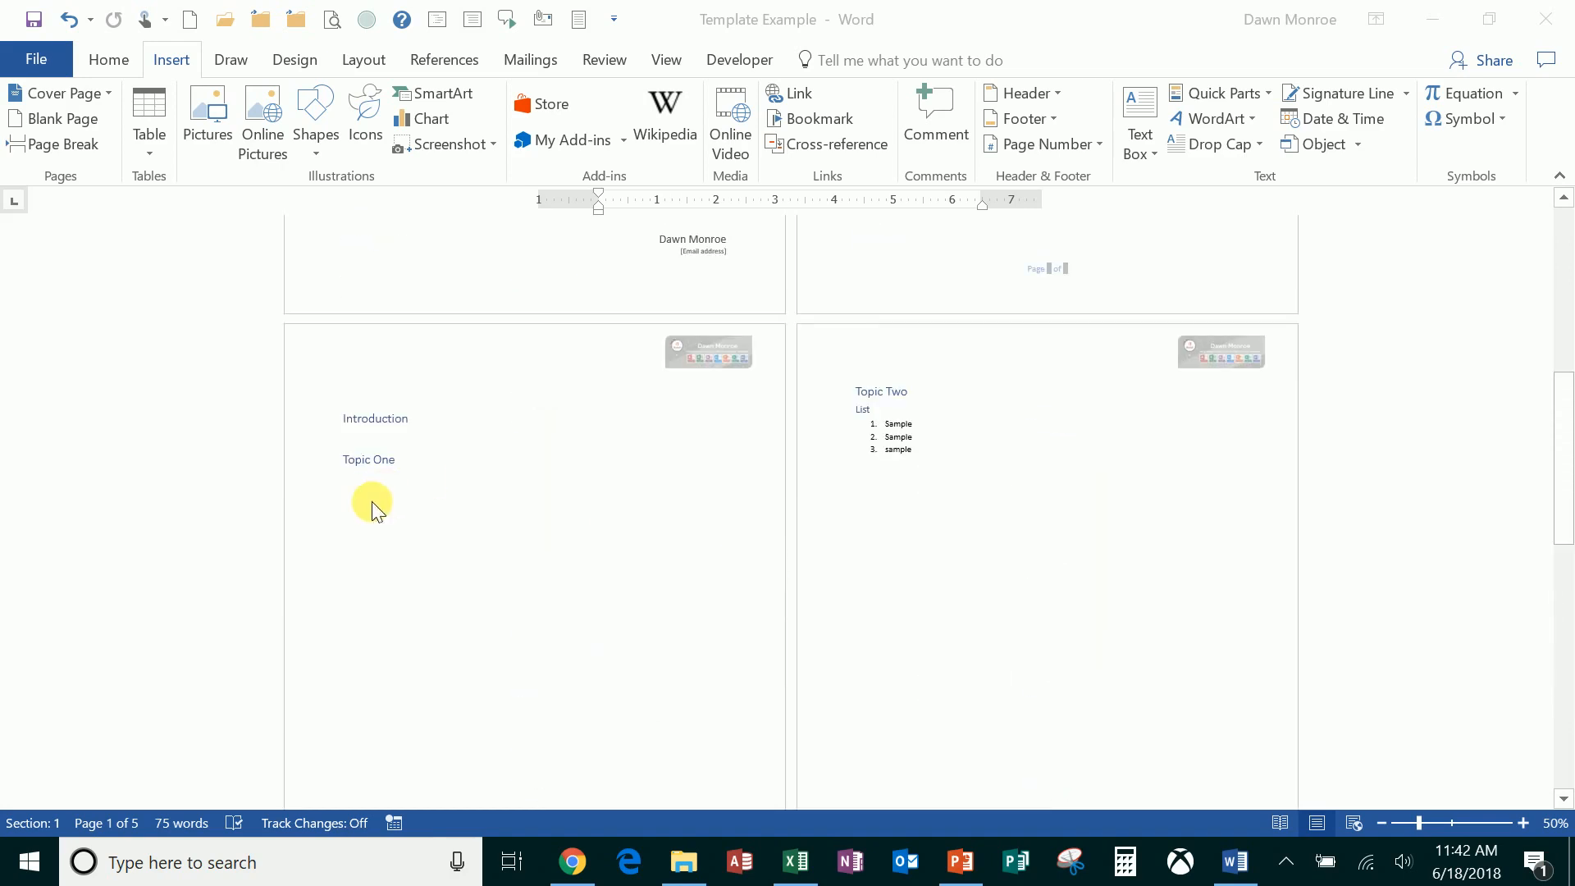
mouse_move(399, 520)
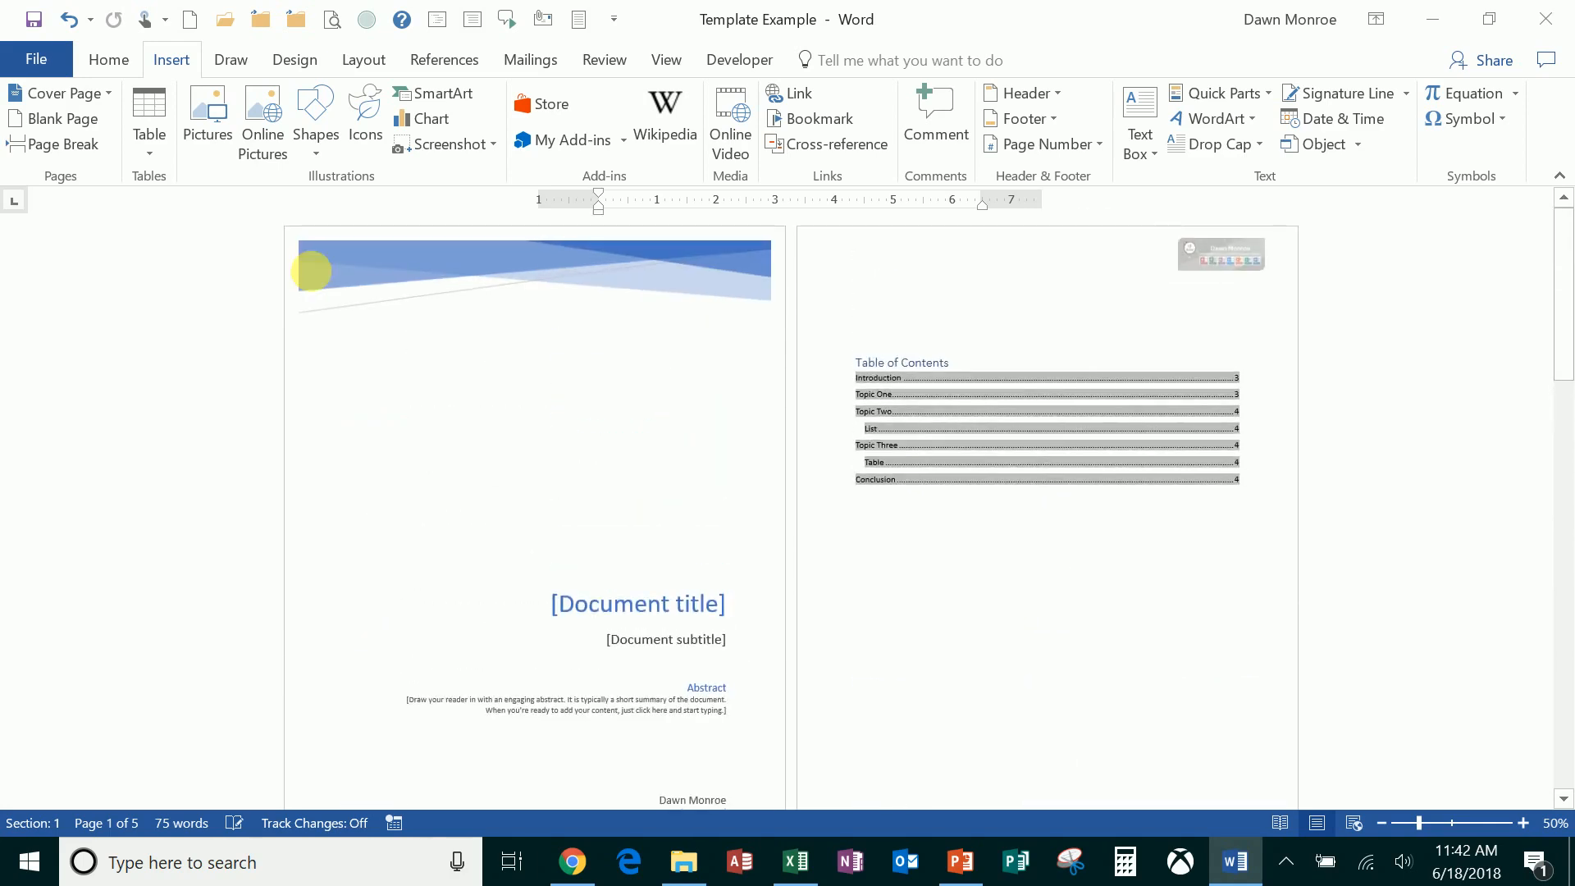
left_click(36, 59)
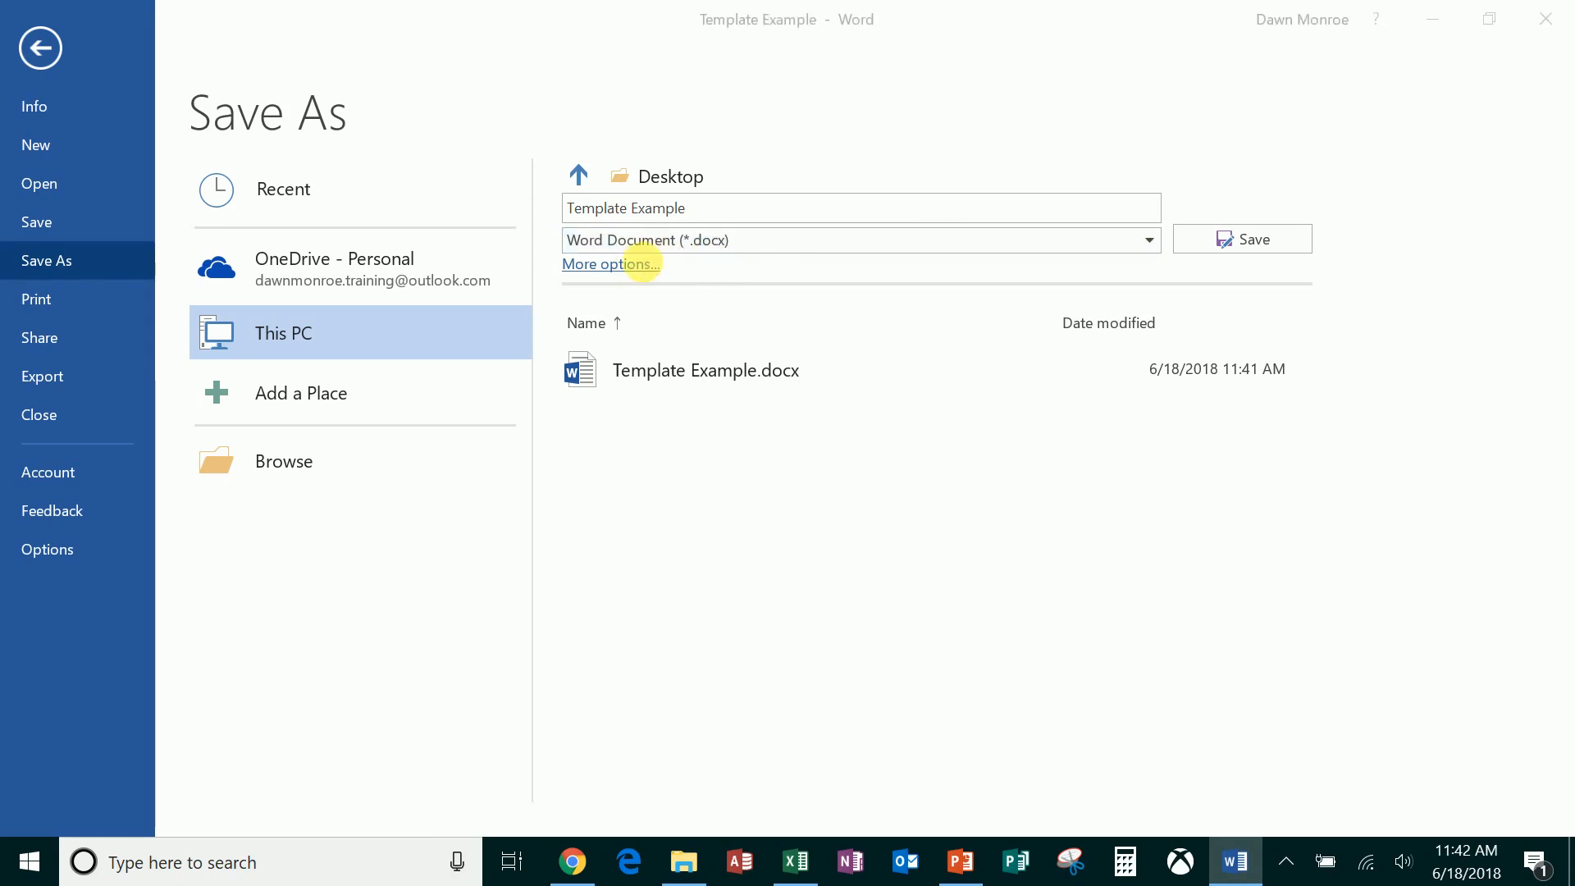
Save as a Word Template named MyReportFormat in Custom Office Templates
left_click(610, 263)
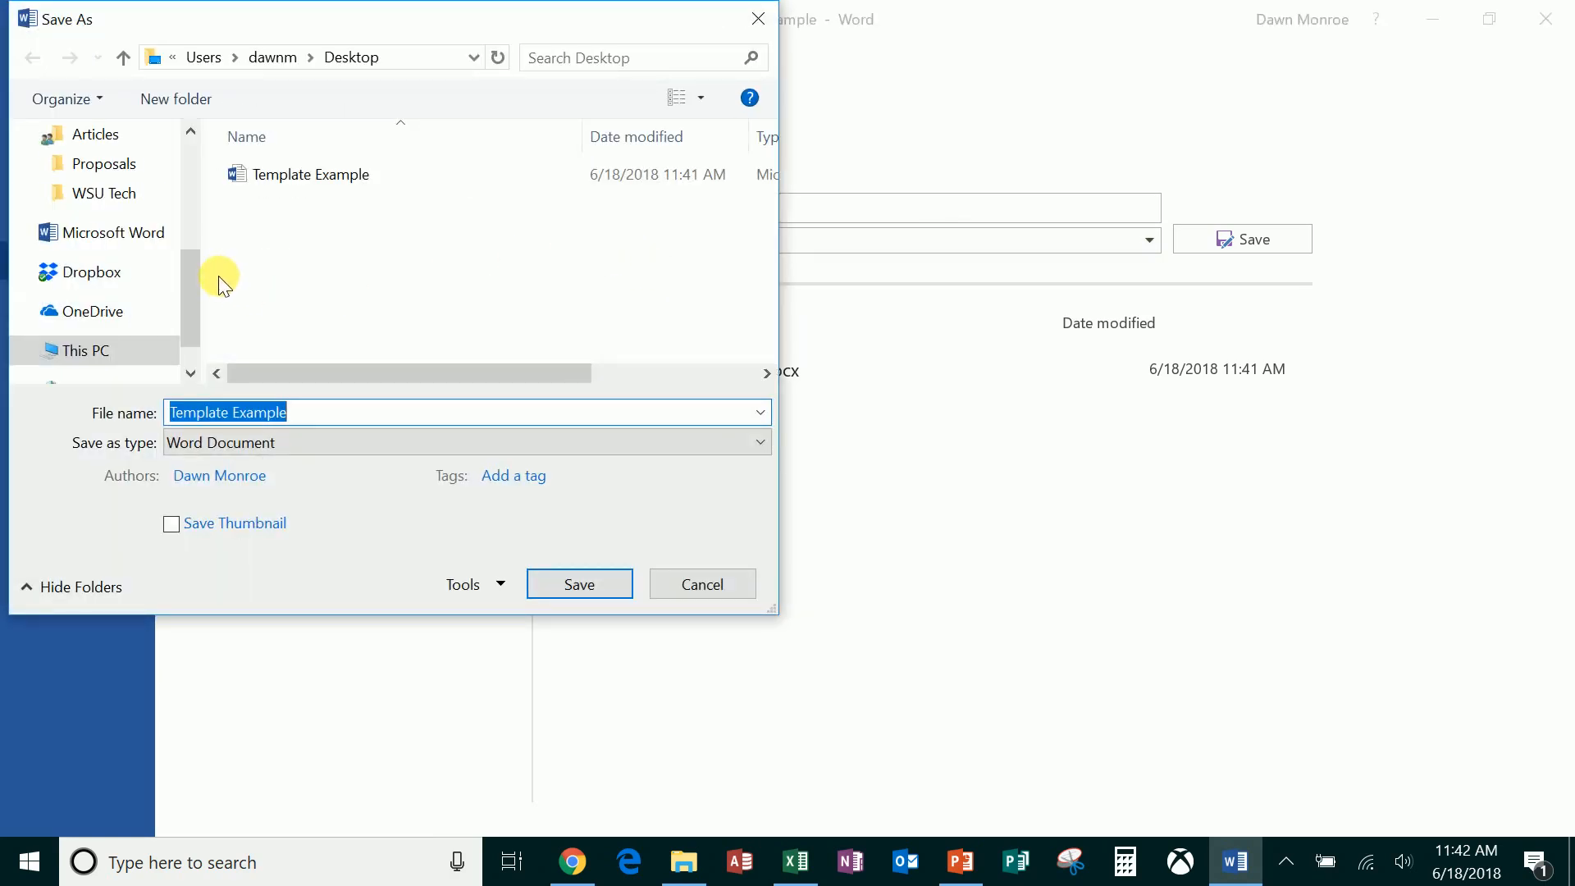
left_click(758, 441)
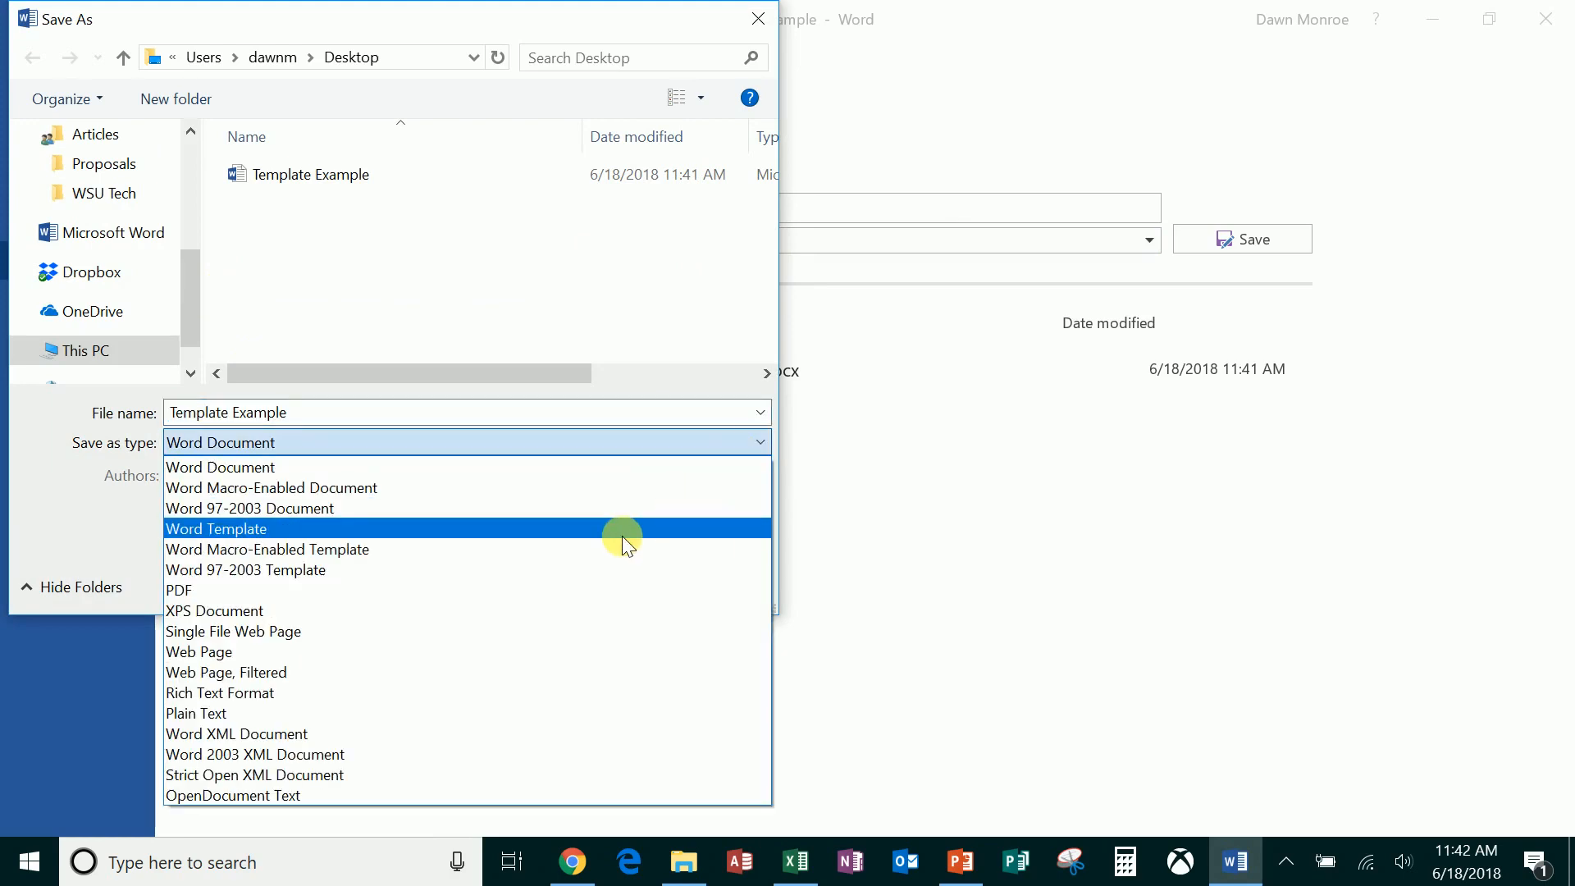
left_click(217, 528)
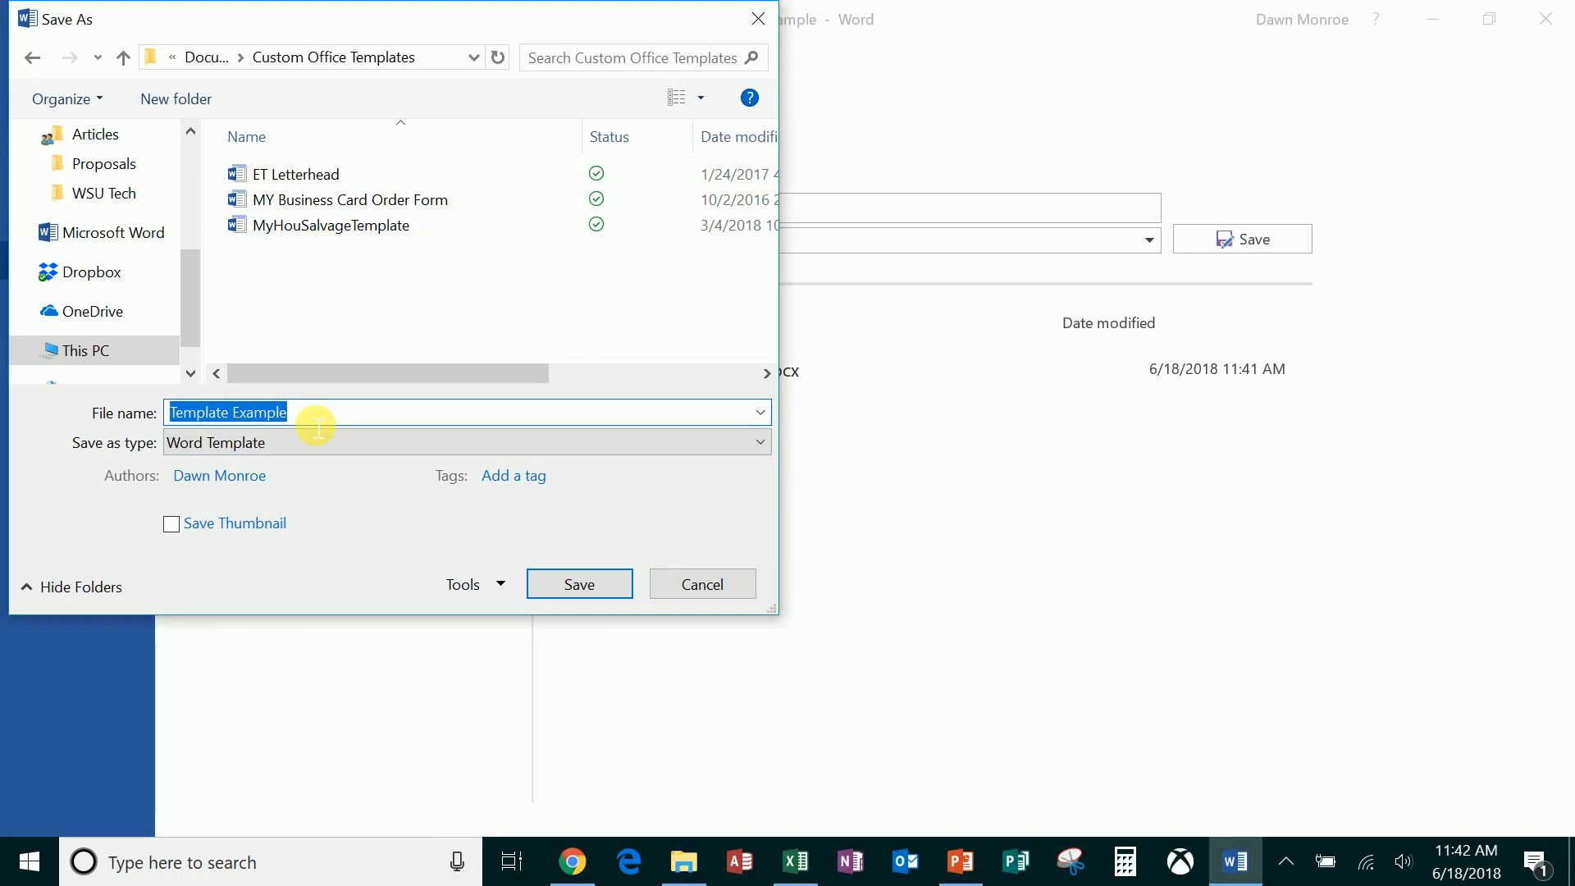
type("MyReportFo")
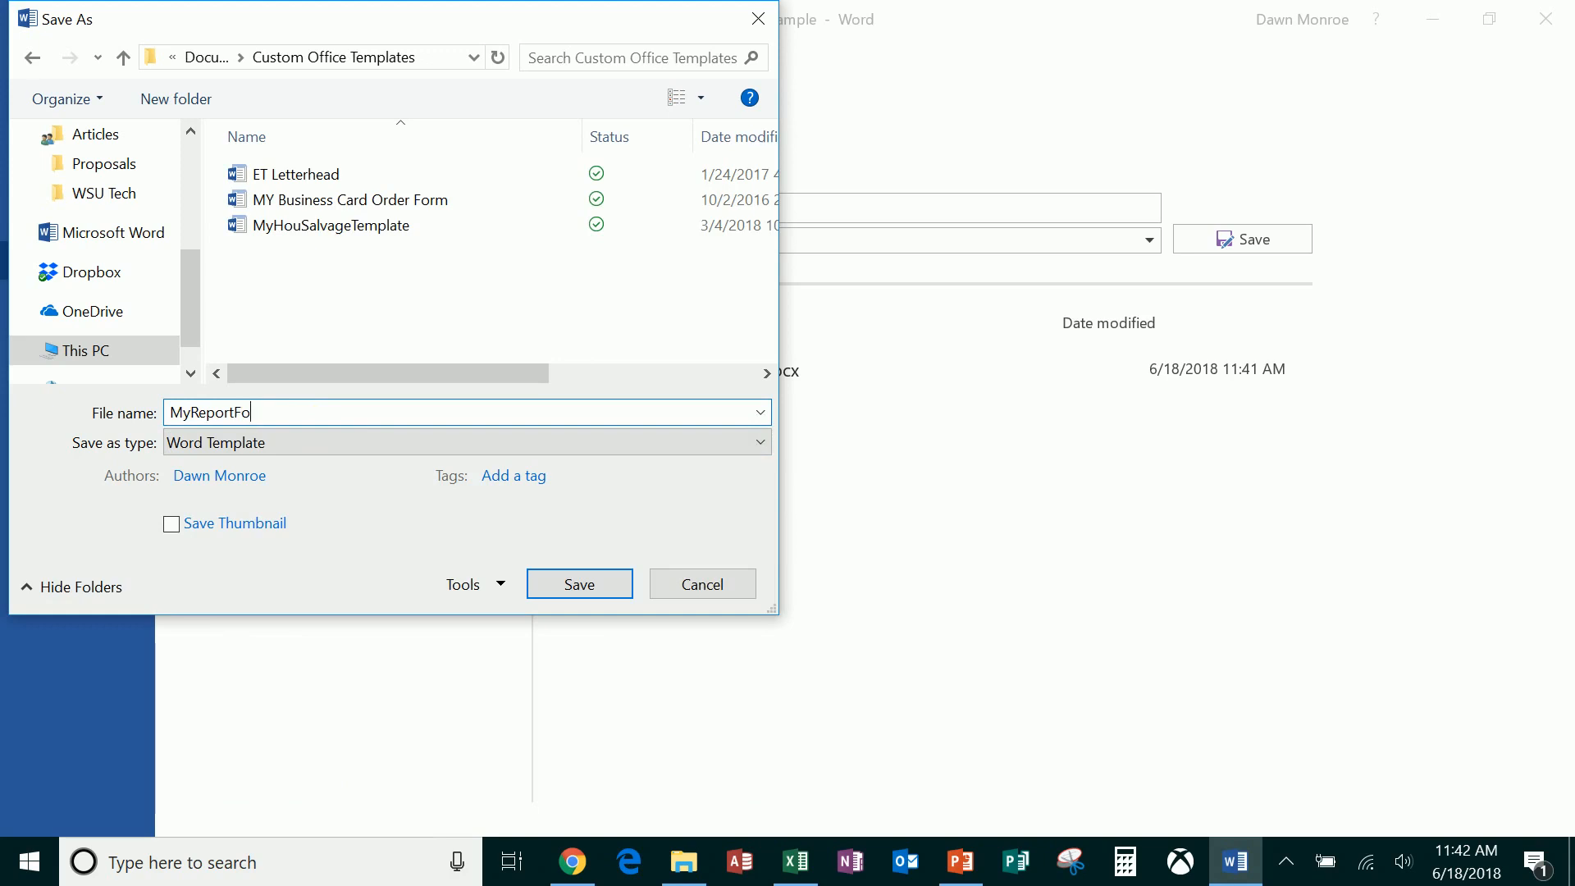
type("rmat")
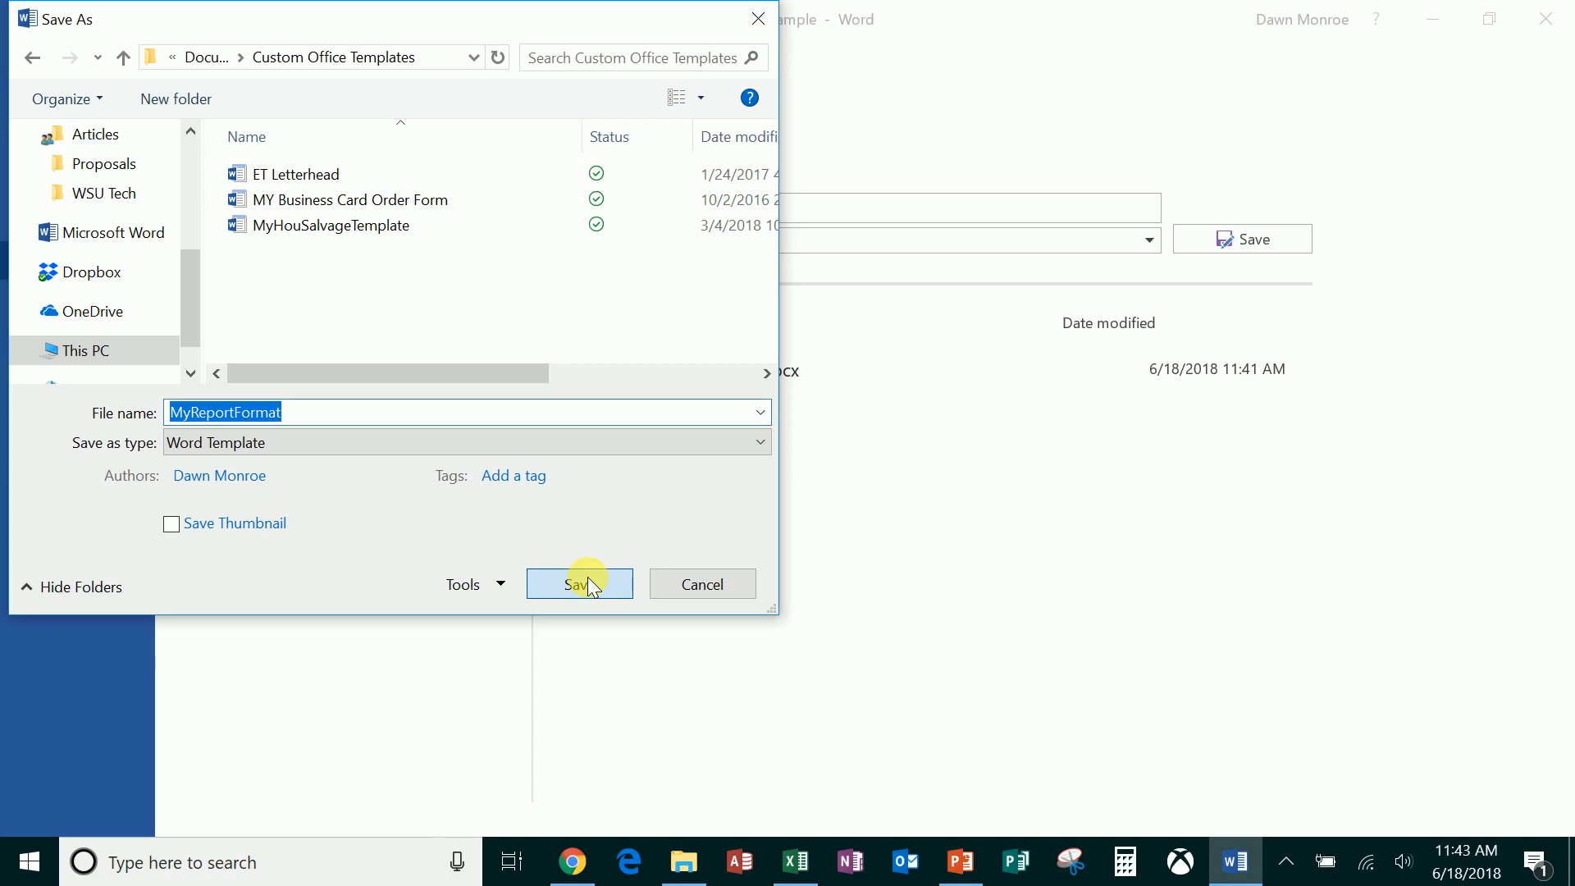
left_click(579, 584)
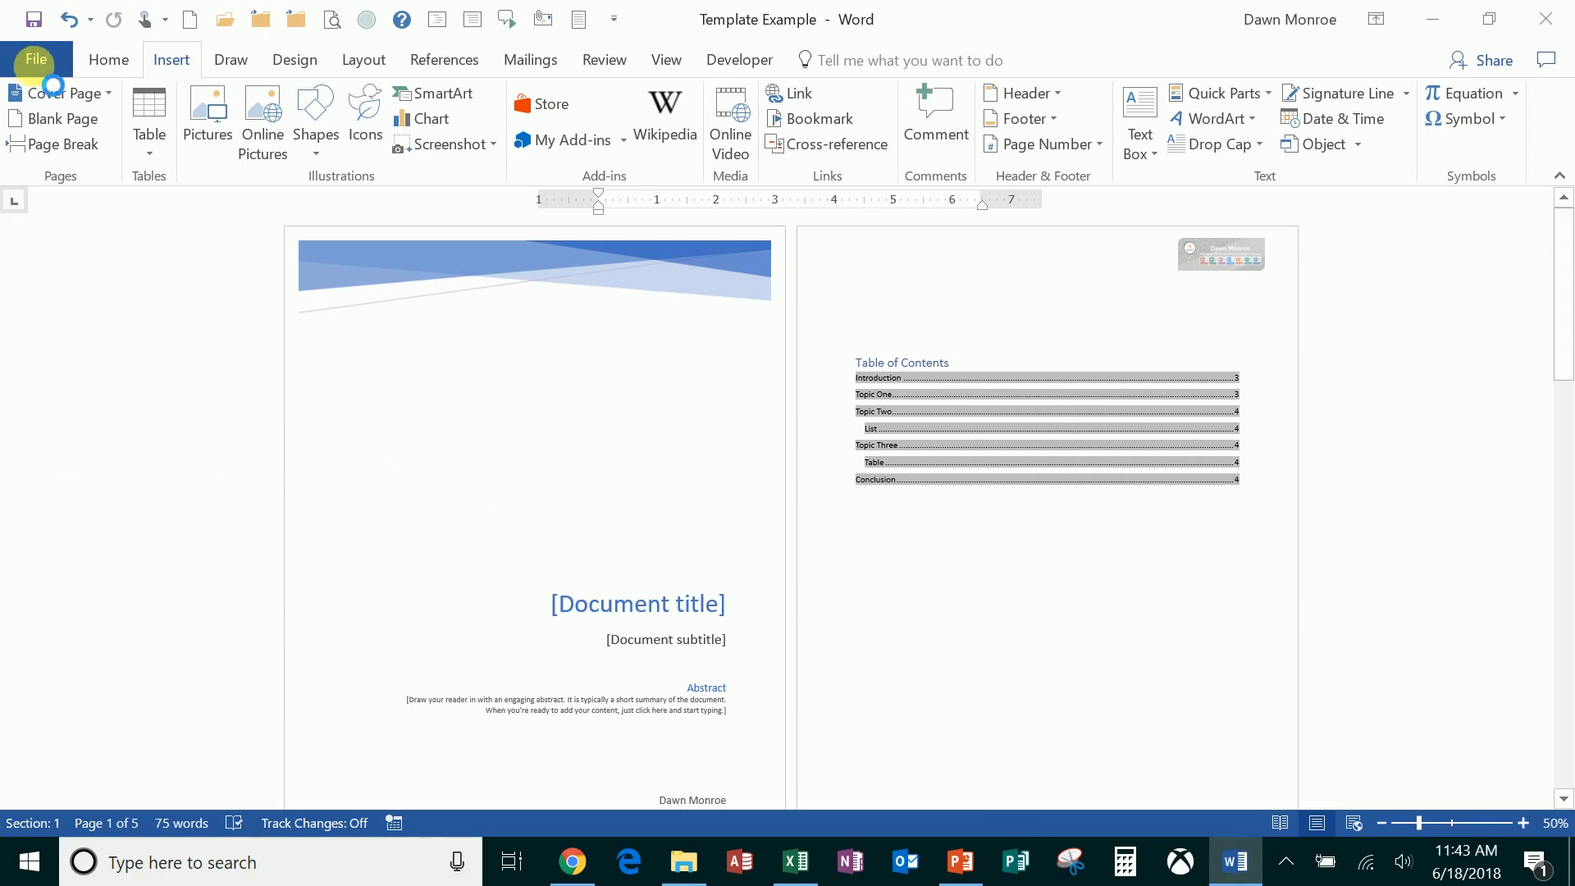
Create a new document (Document2) from the Personal template MyReportFormat
left_click(35, 59)
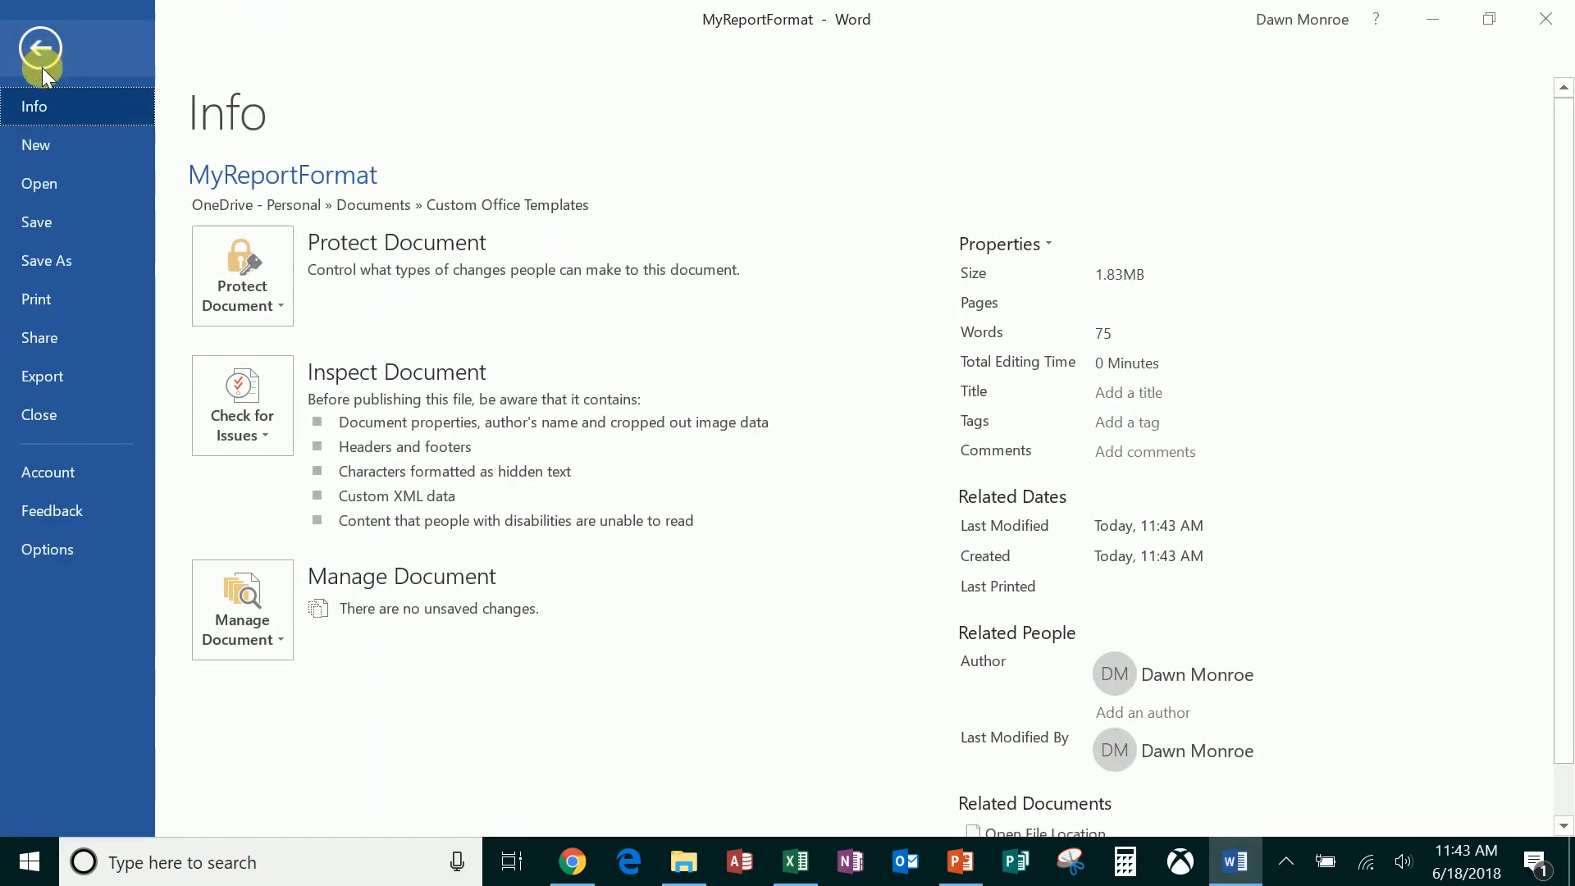
left_click(36, 144)
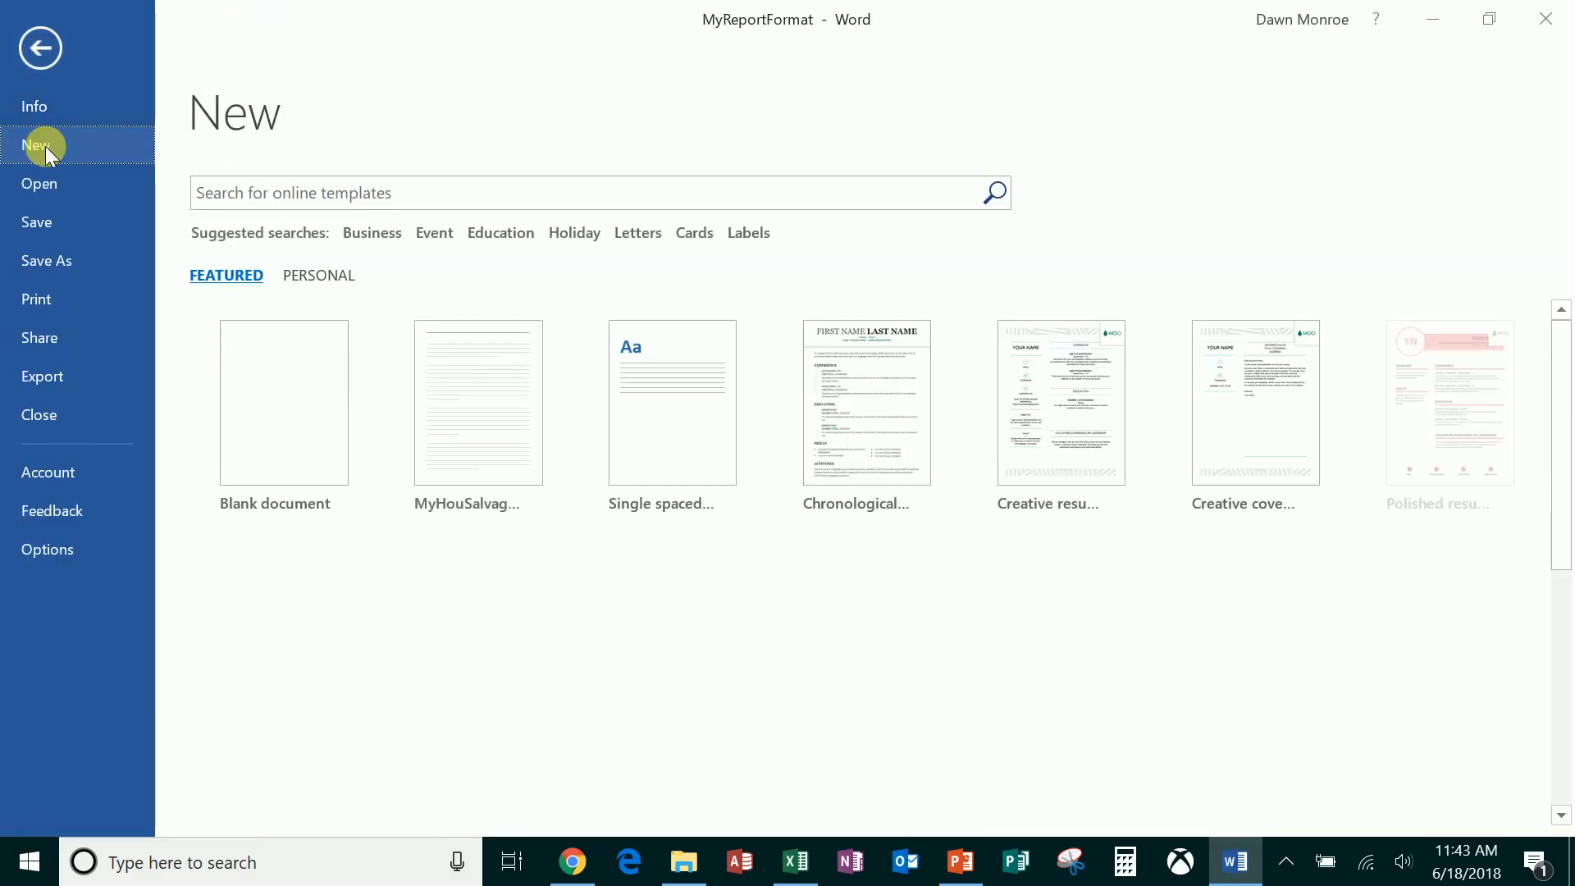
left_click(319, 276)
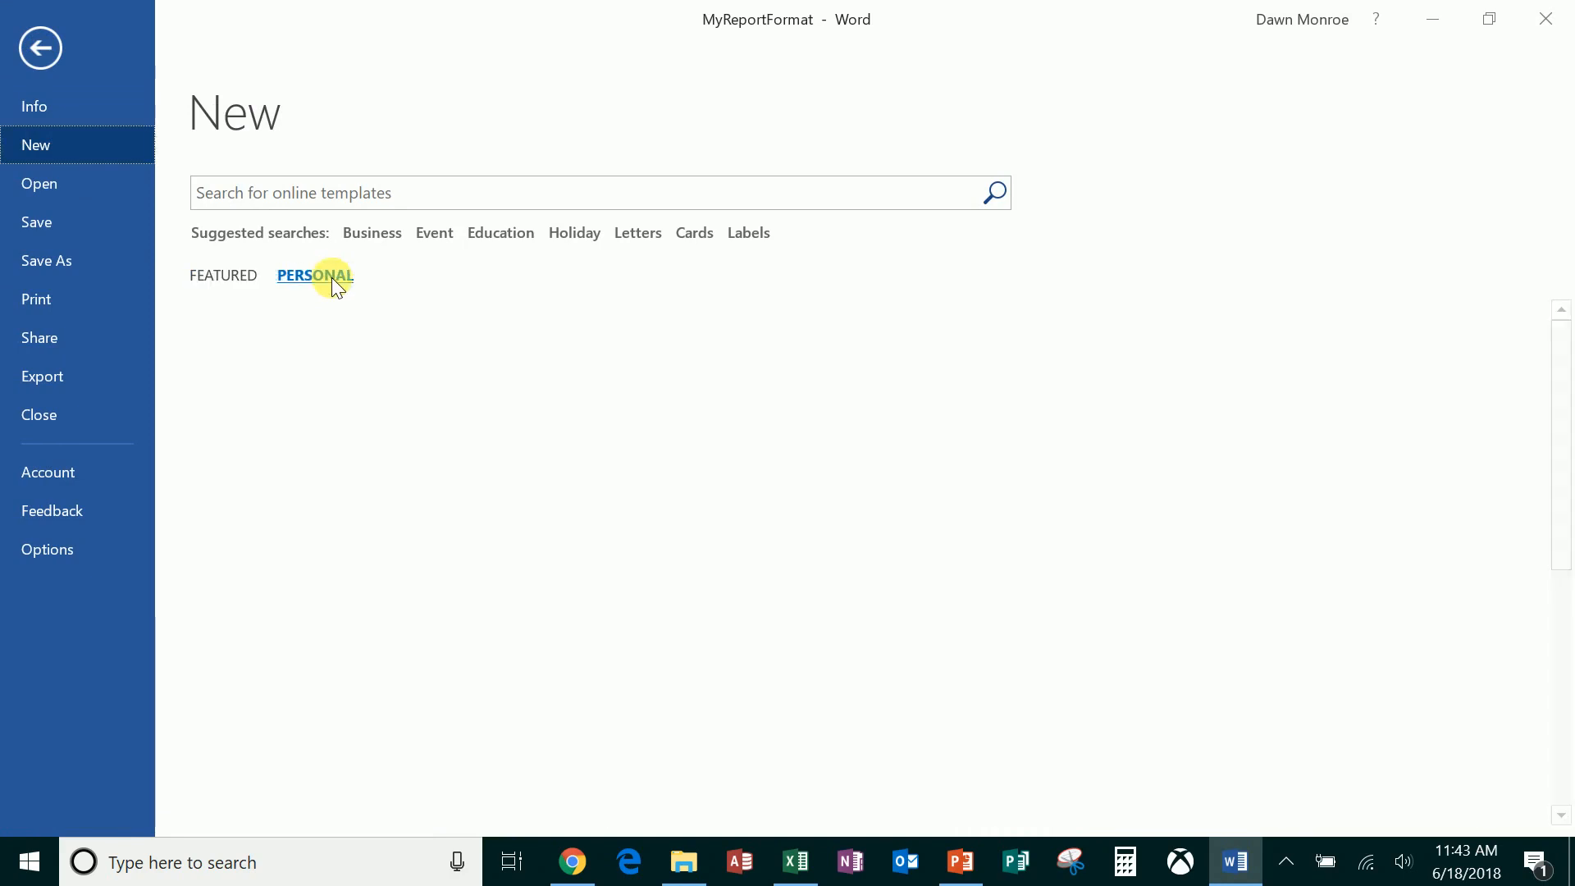
left_click(314, 276)
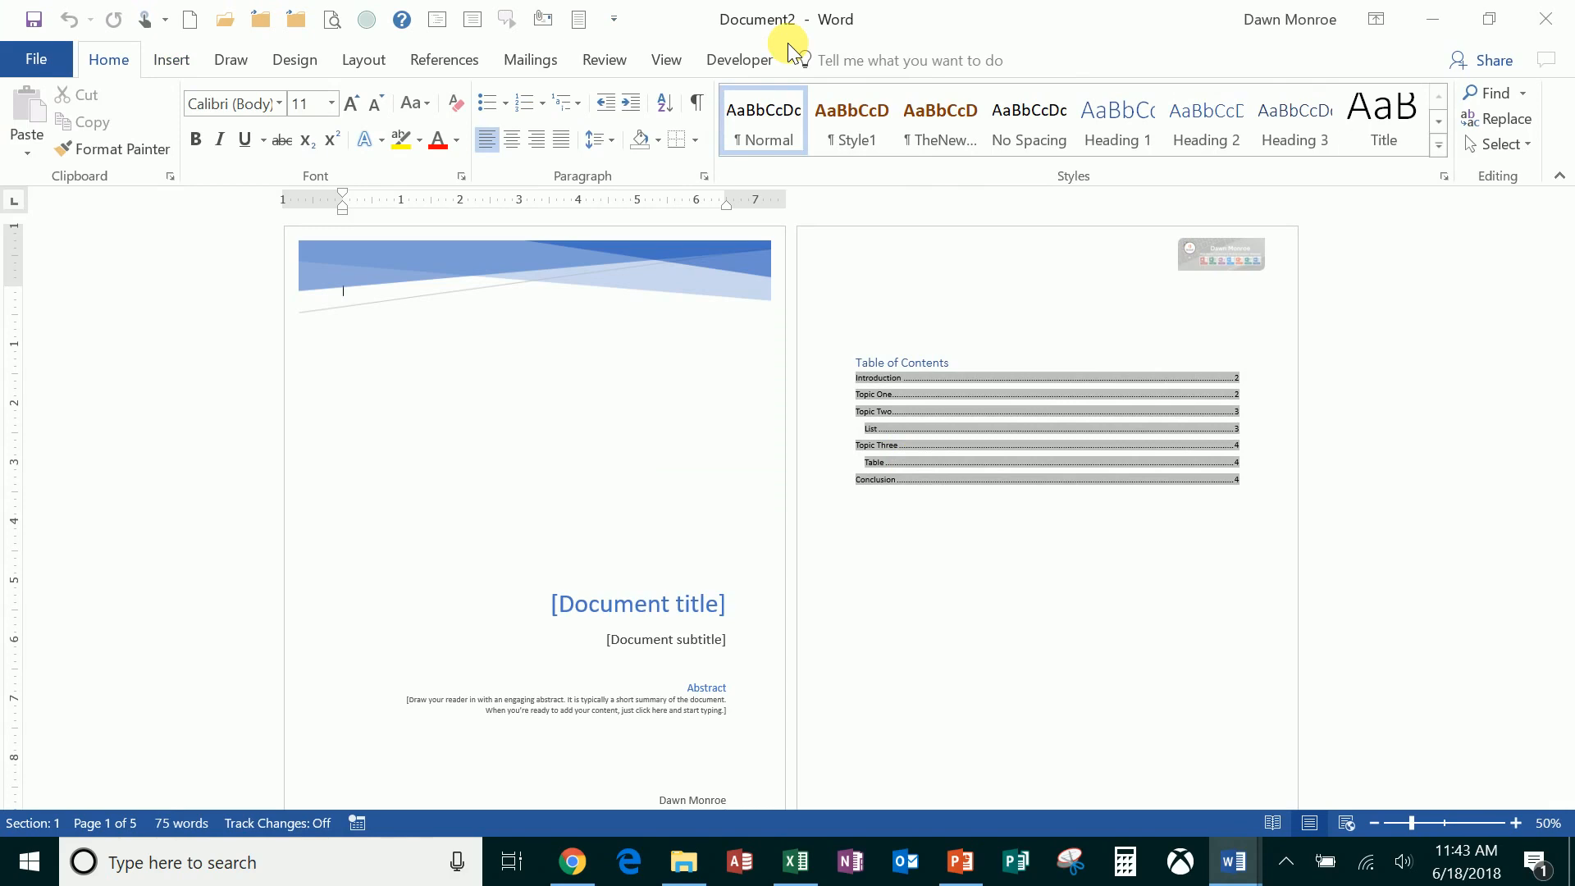
mouse_move(813, 208)
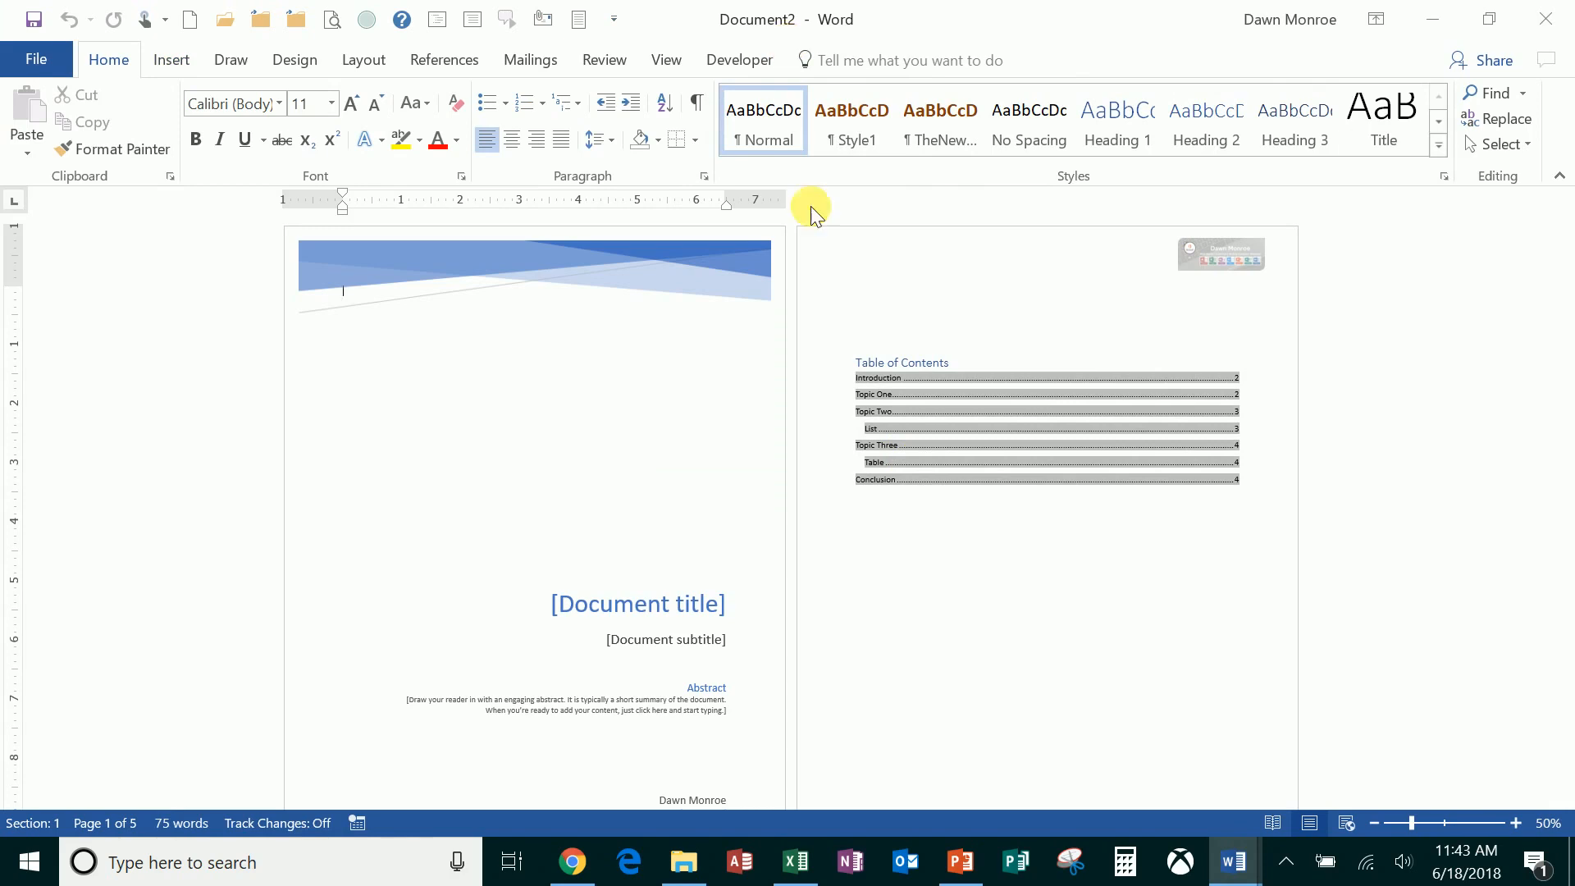
scroll("down", 3)
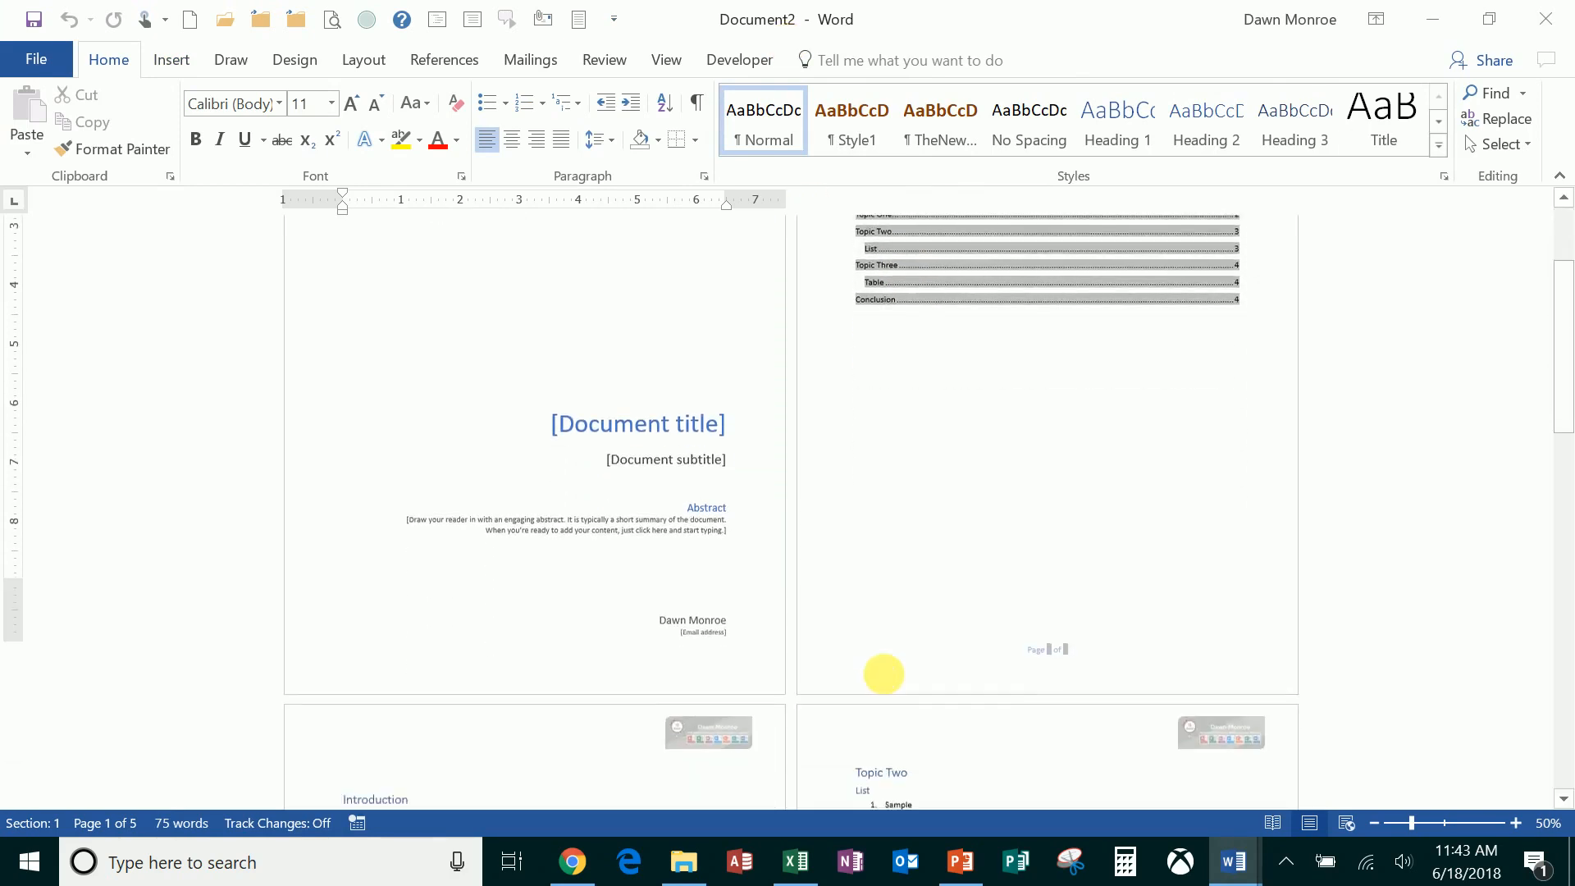
scroll("down", 3)
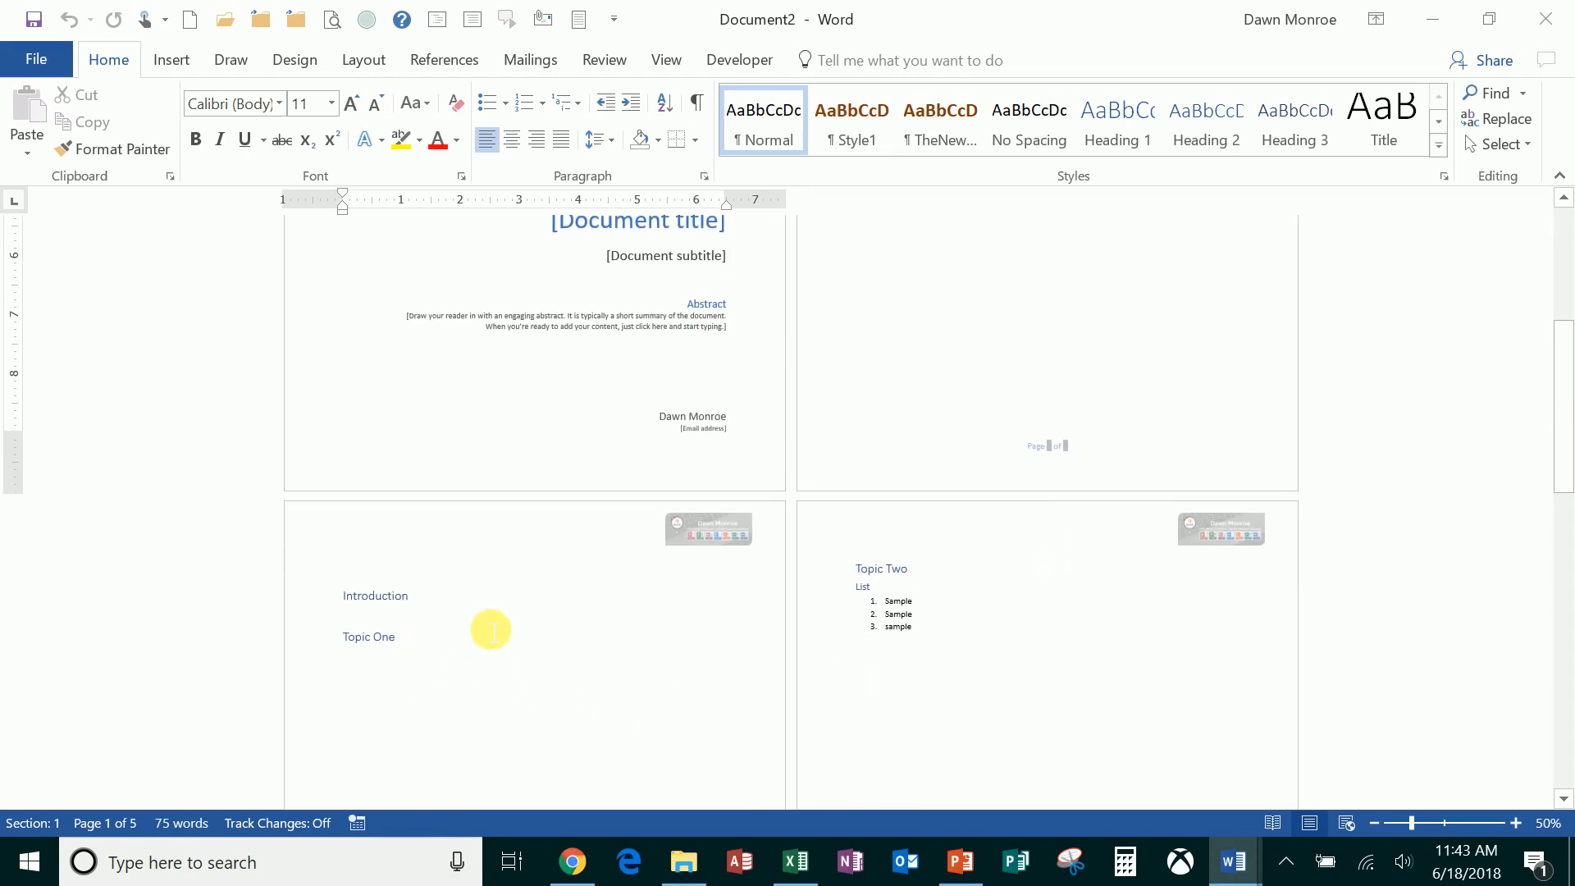